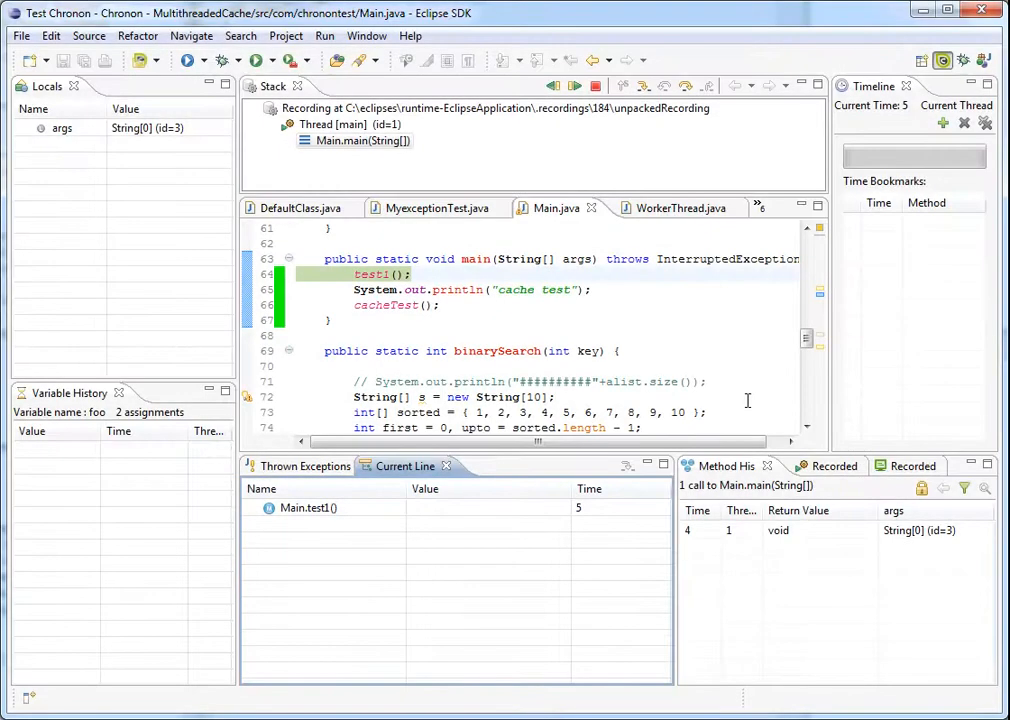
mouse_move(305, 477)
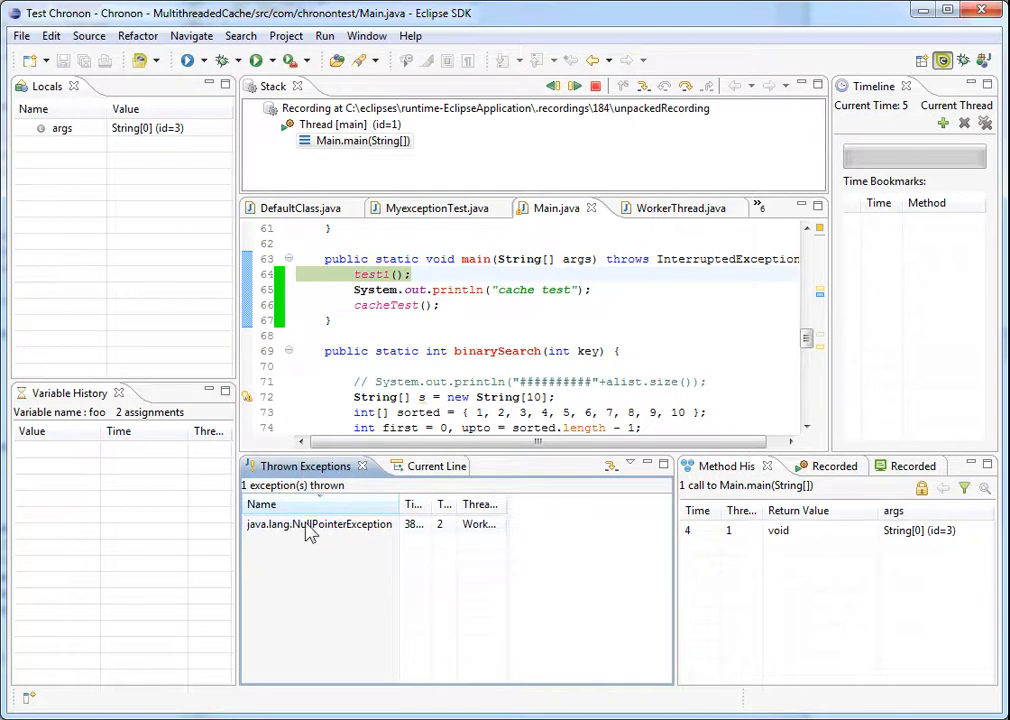
left_click(320, 524)
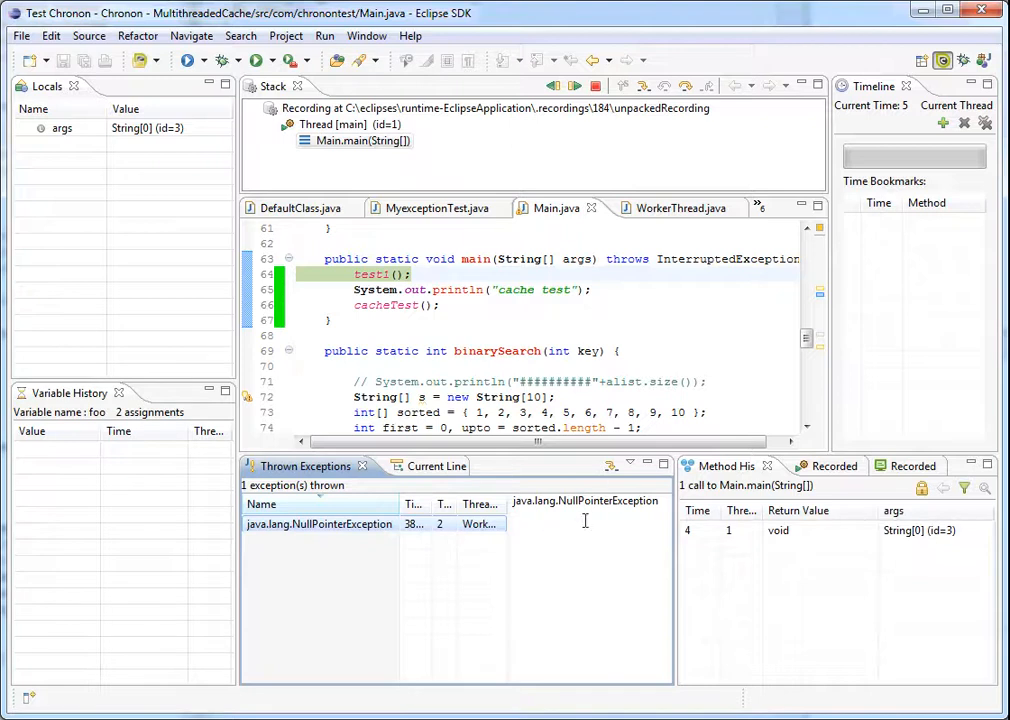
mouse_move(611, 466)
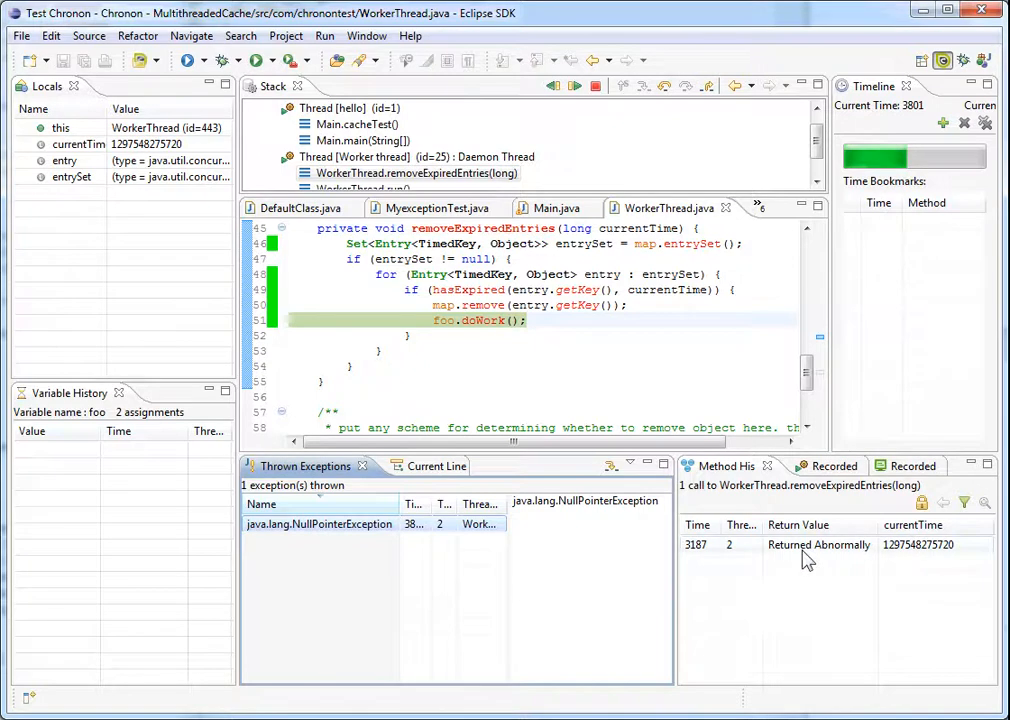
mouse_move(835, 563)
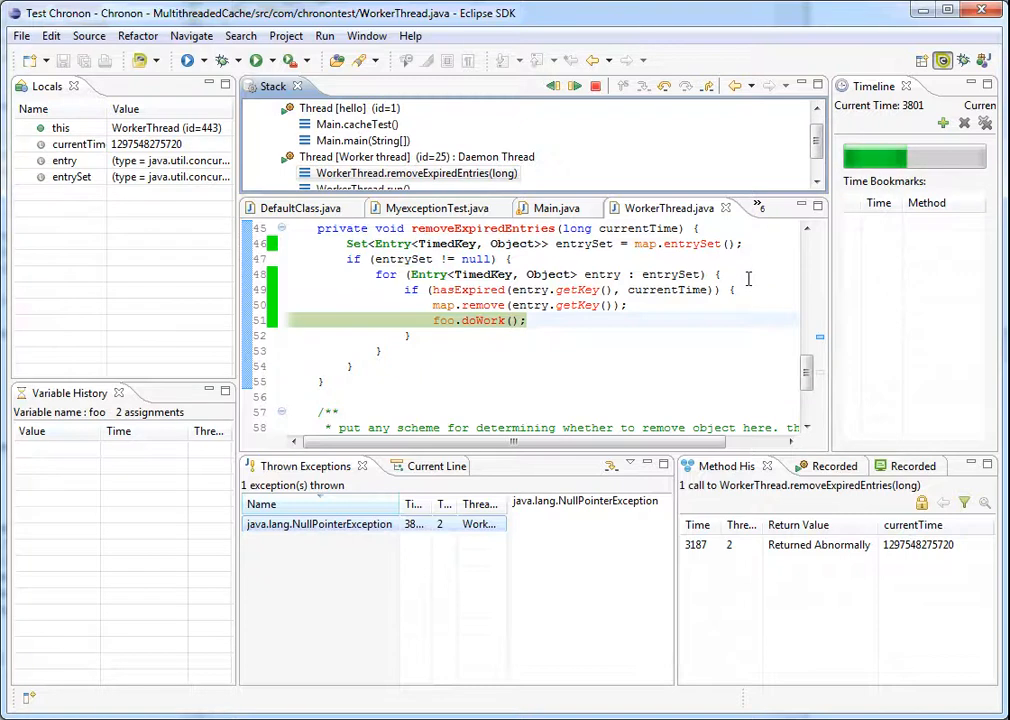
mouse_move(756, 272)
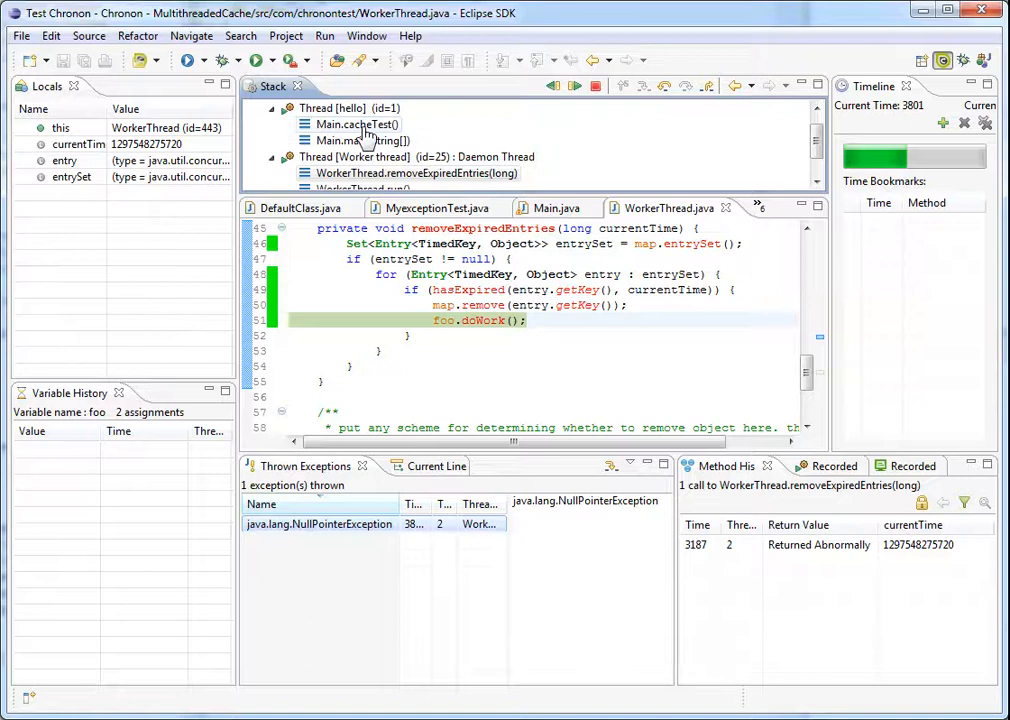
Select Main.cacheTest() in the Stack view to see the main thread paused at Thread.sleep(10000)
left_click(356, 123)
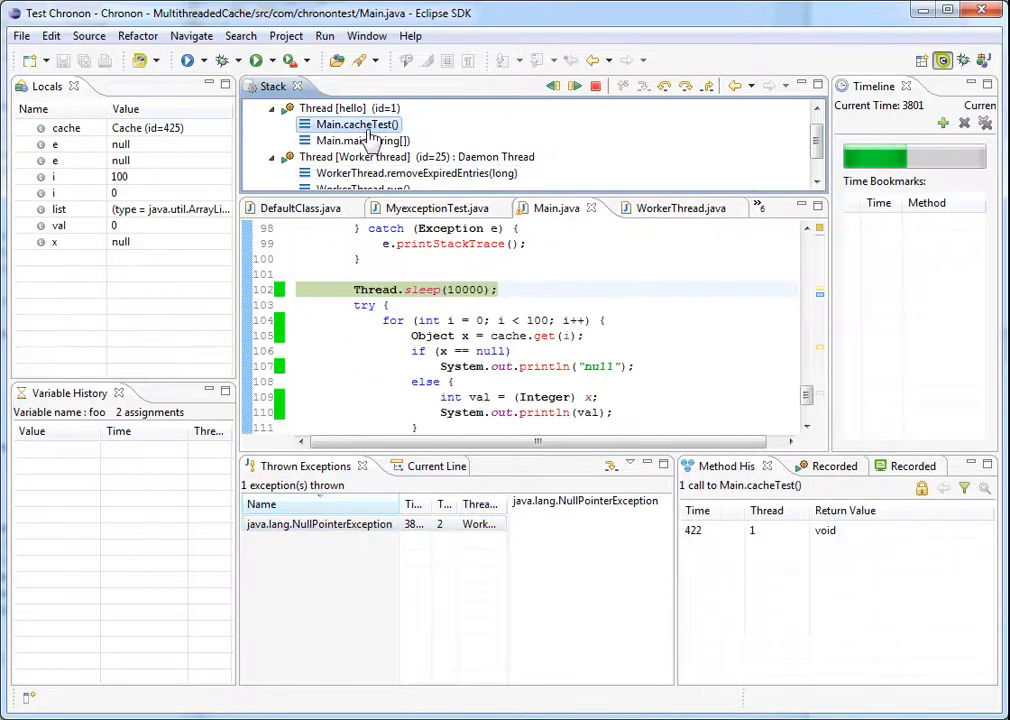
mouse_move(625, 180)
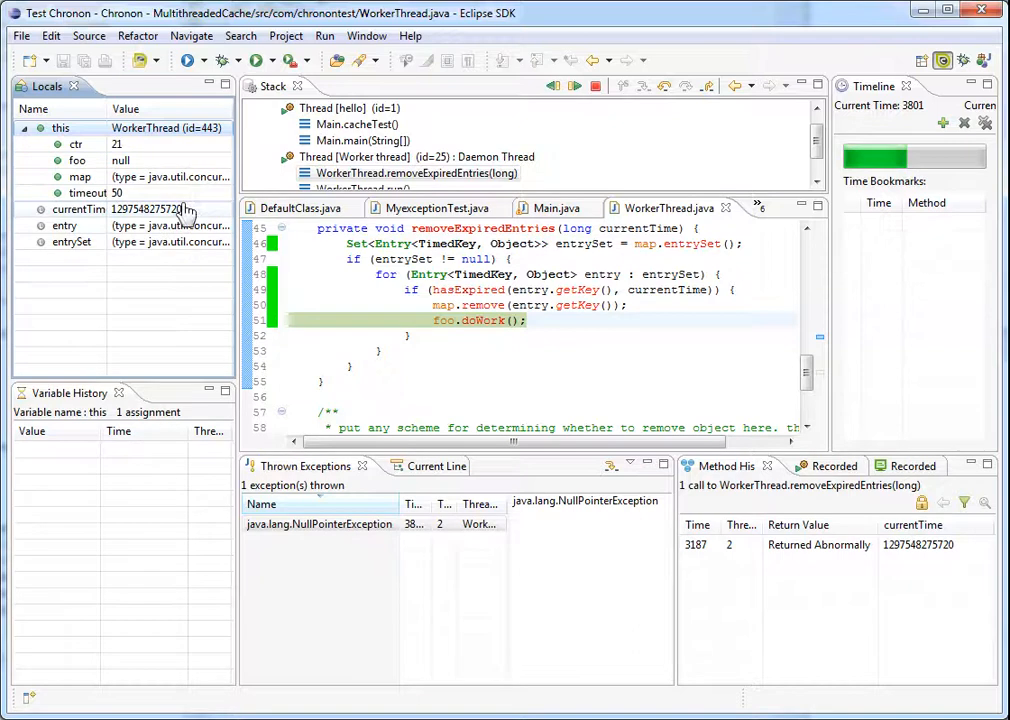
Select the foo field under 'this' in Locals to load its Variable History
left_click(77, 160)
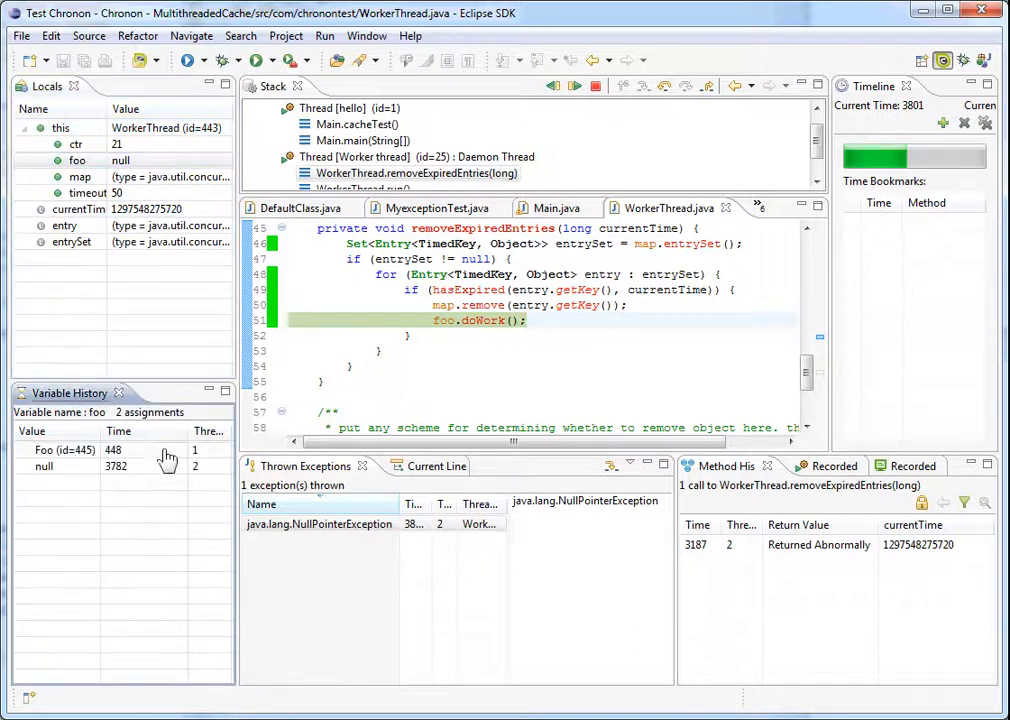
mouse_move(165, 558)
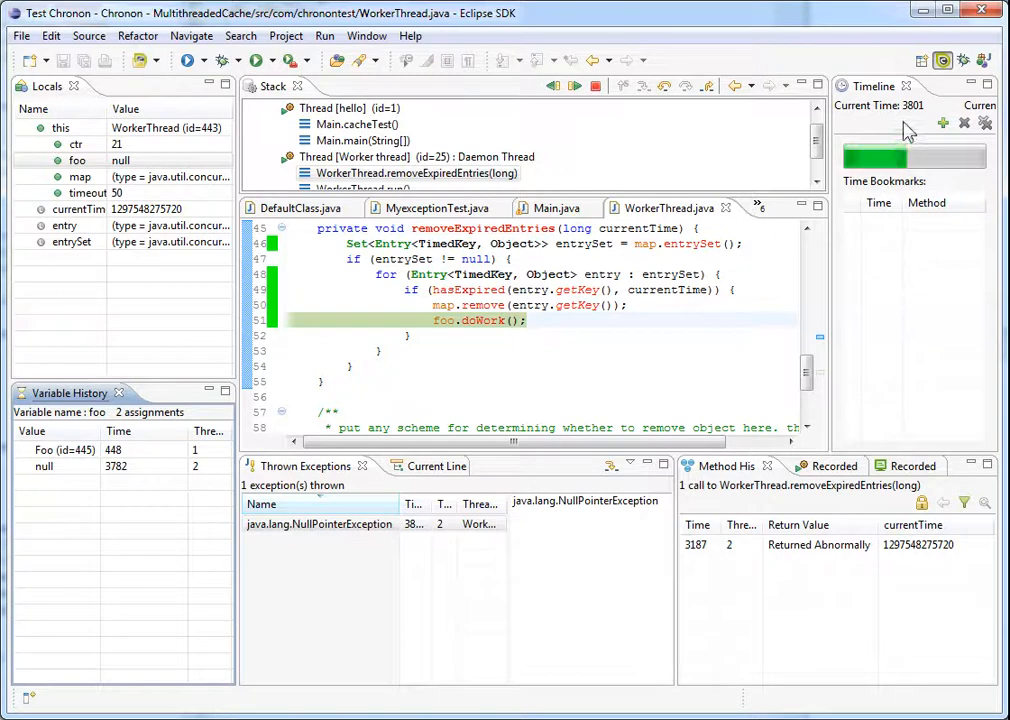
mouse_move(918, 130)
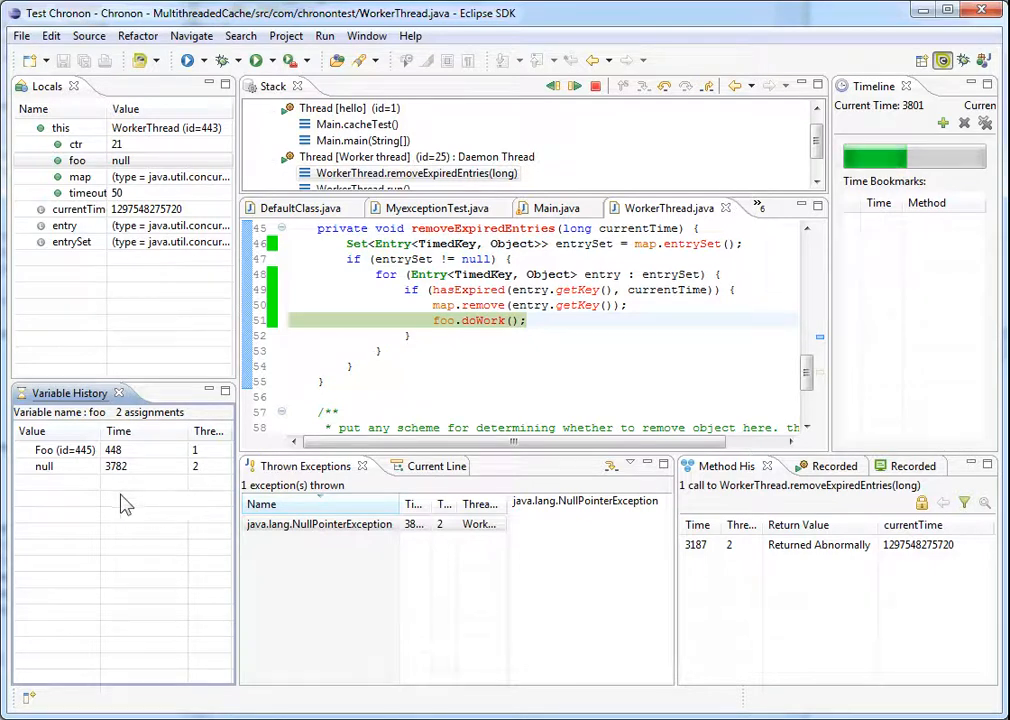
mouse_move(150, 497)
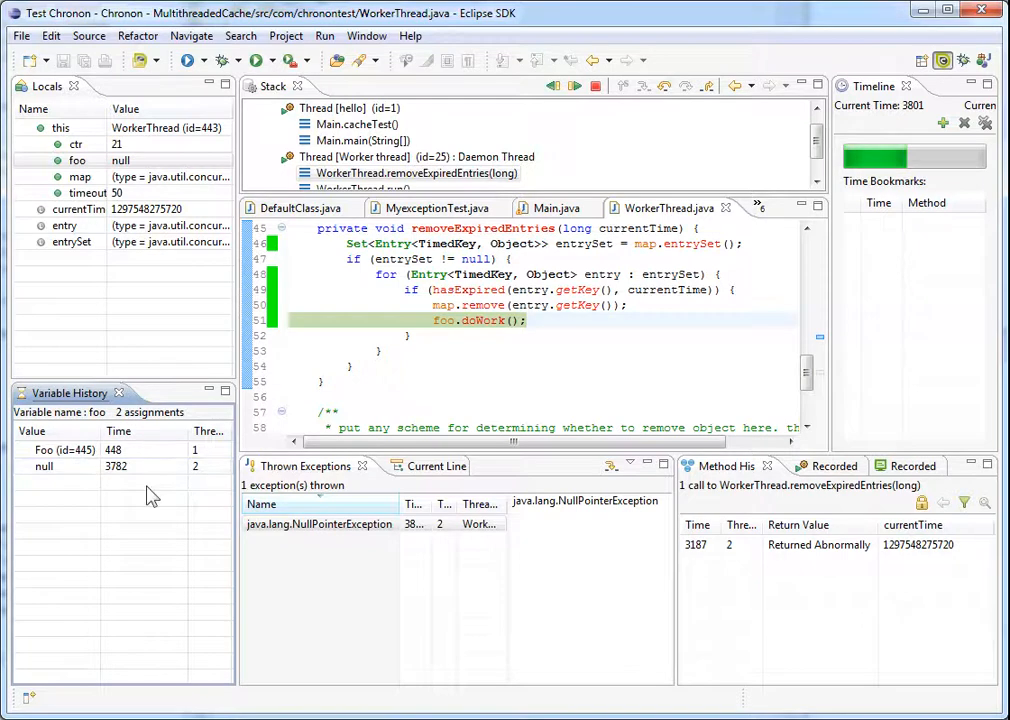